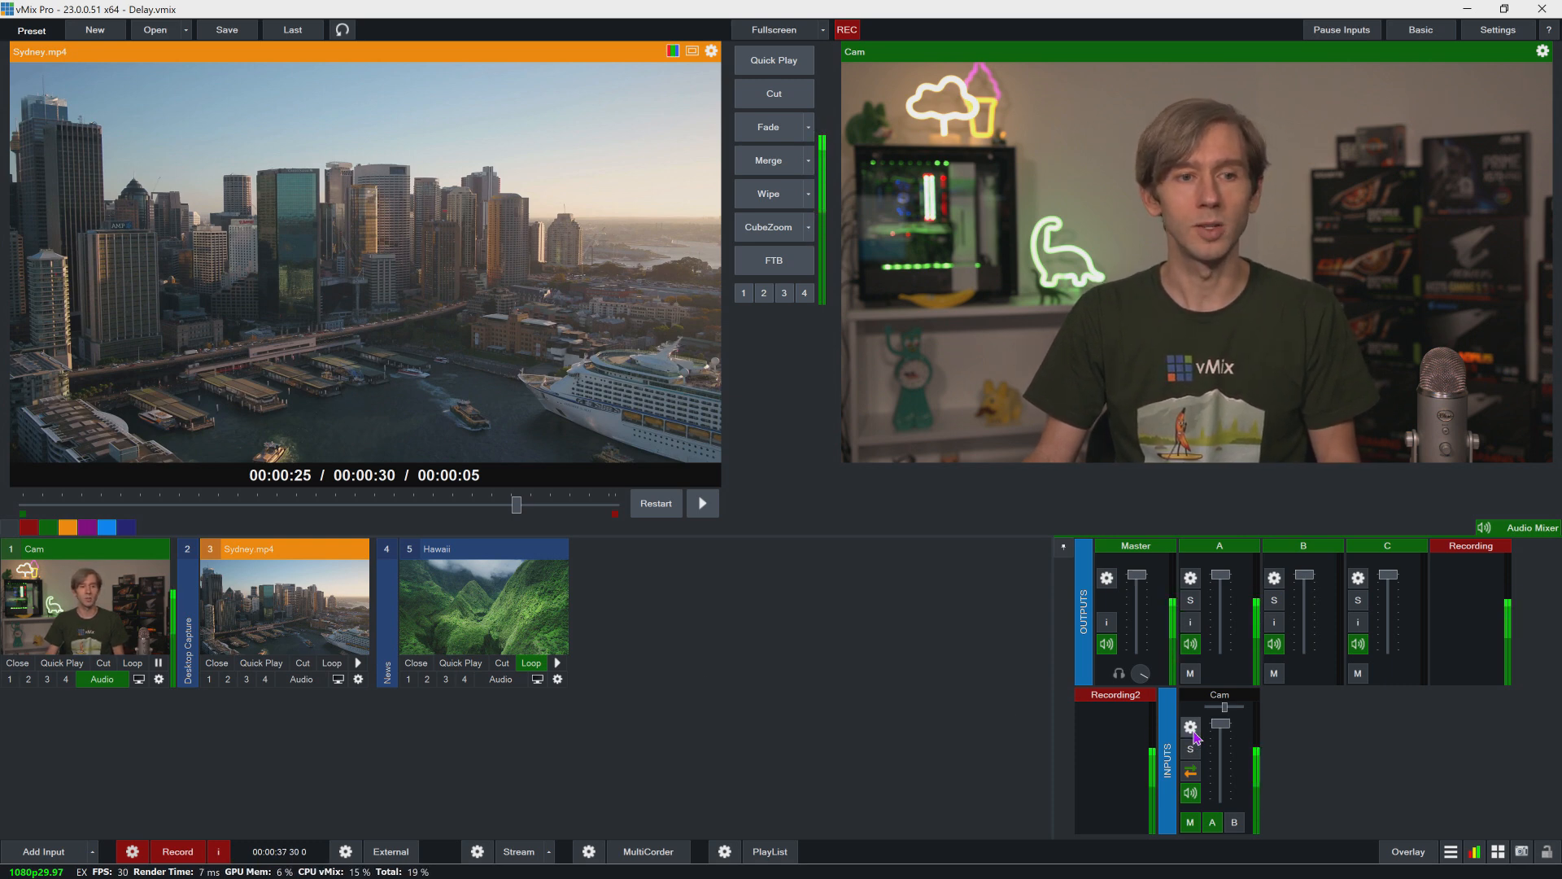
# Select the Cam audio delay value, then apply a 30-frame video delay to Cam
pyautogui.click(1189, 727)
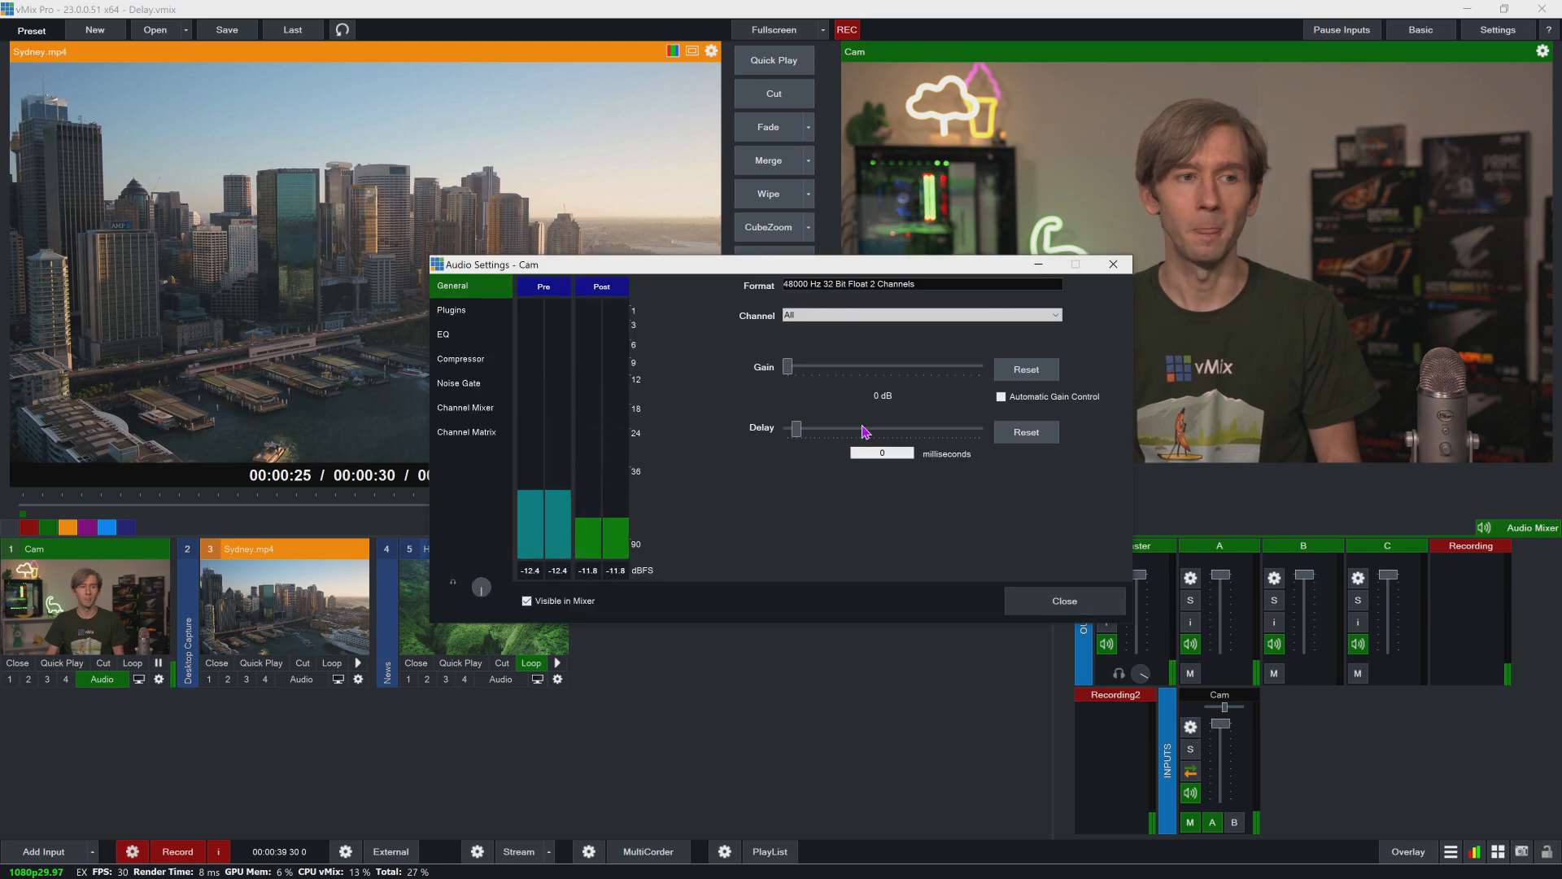
pyautogui.tripleClick(880, 454)
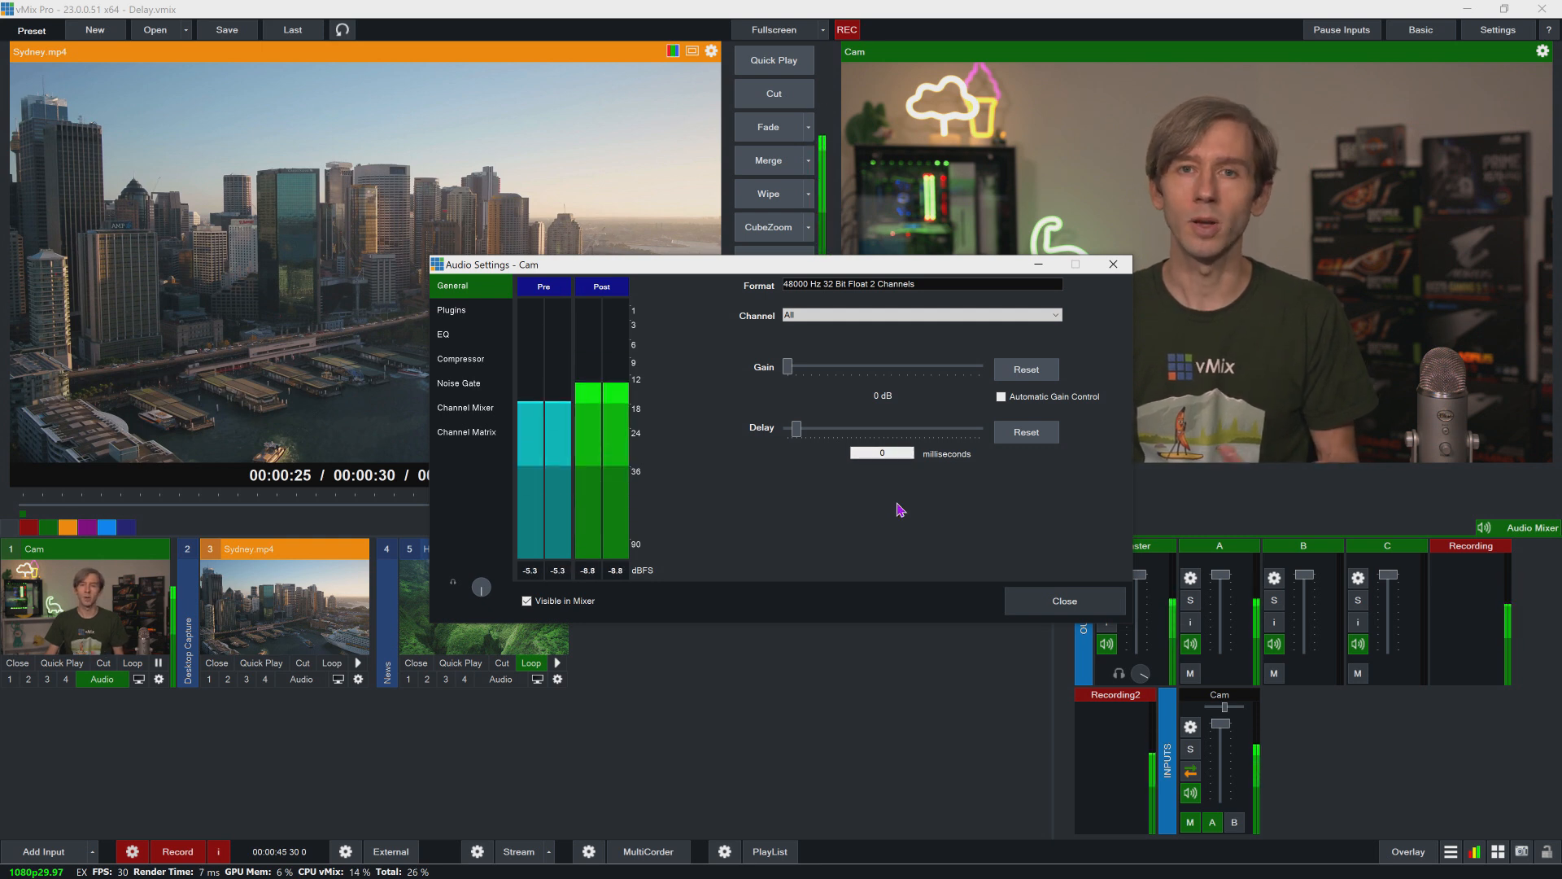
pyautogui.click(883, 454)
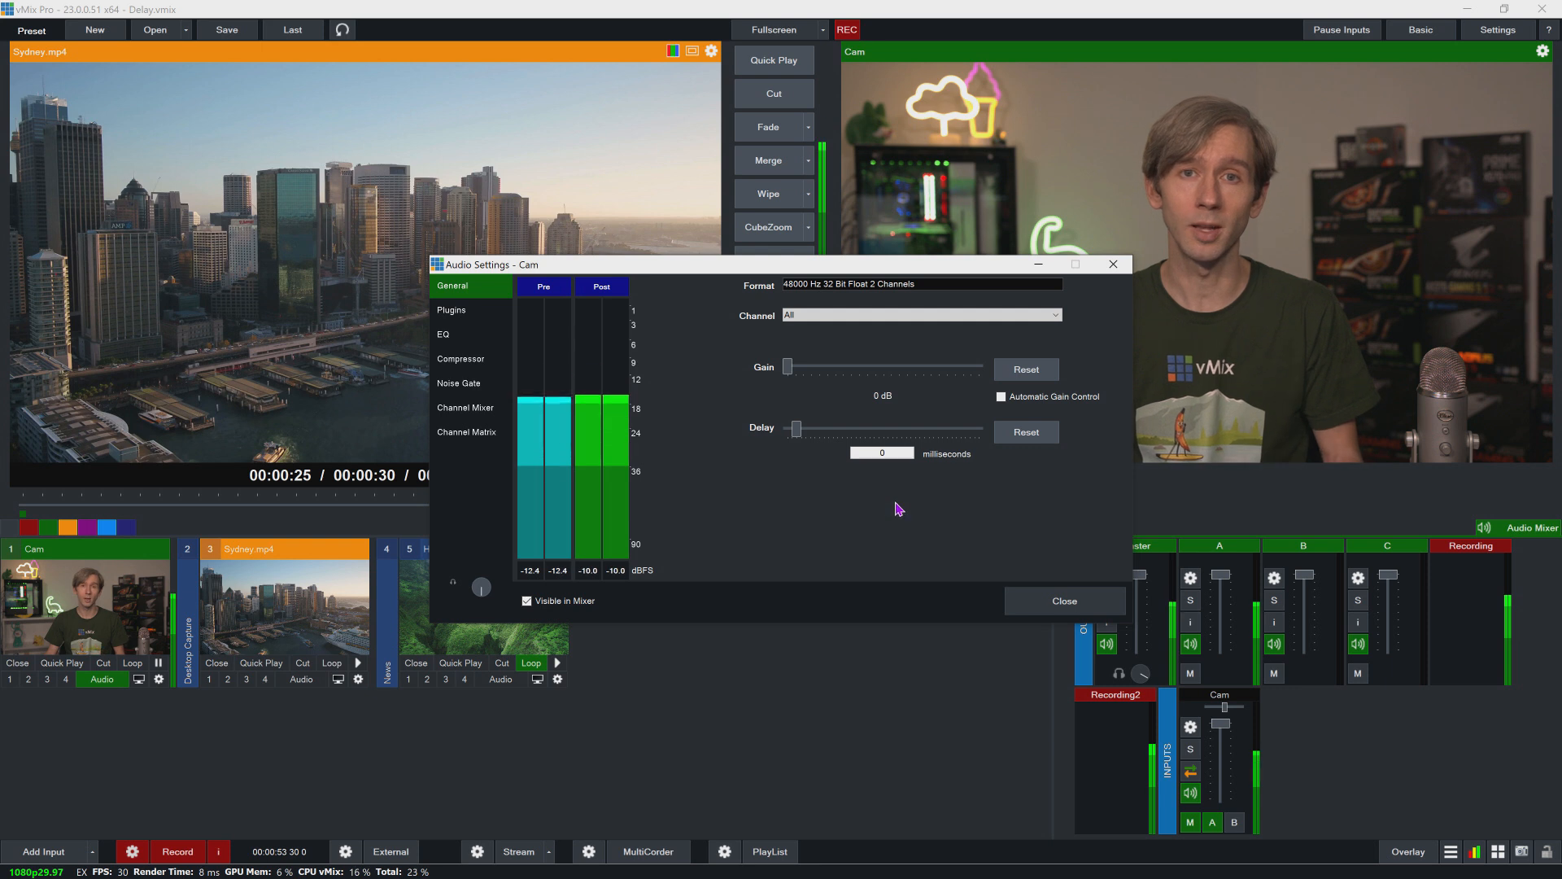
pyautogui.moveTo(917, 469)
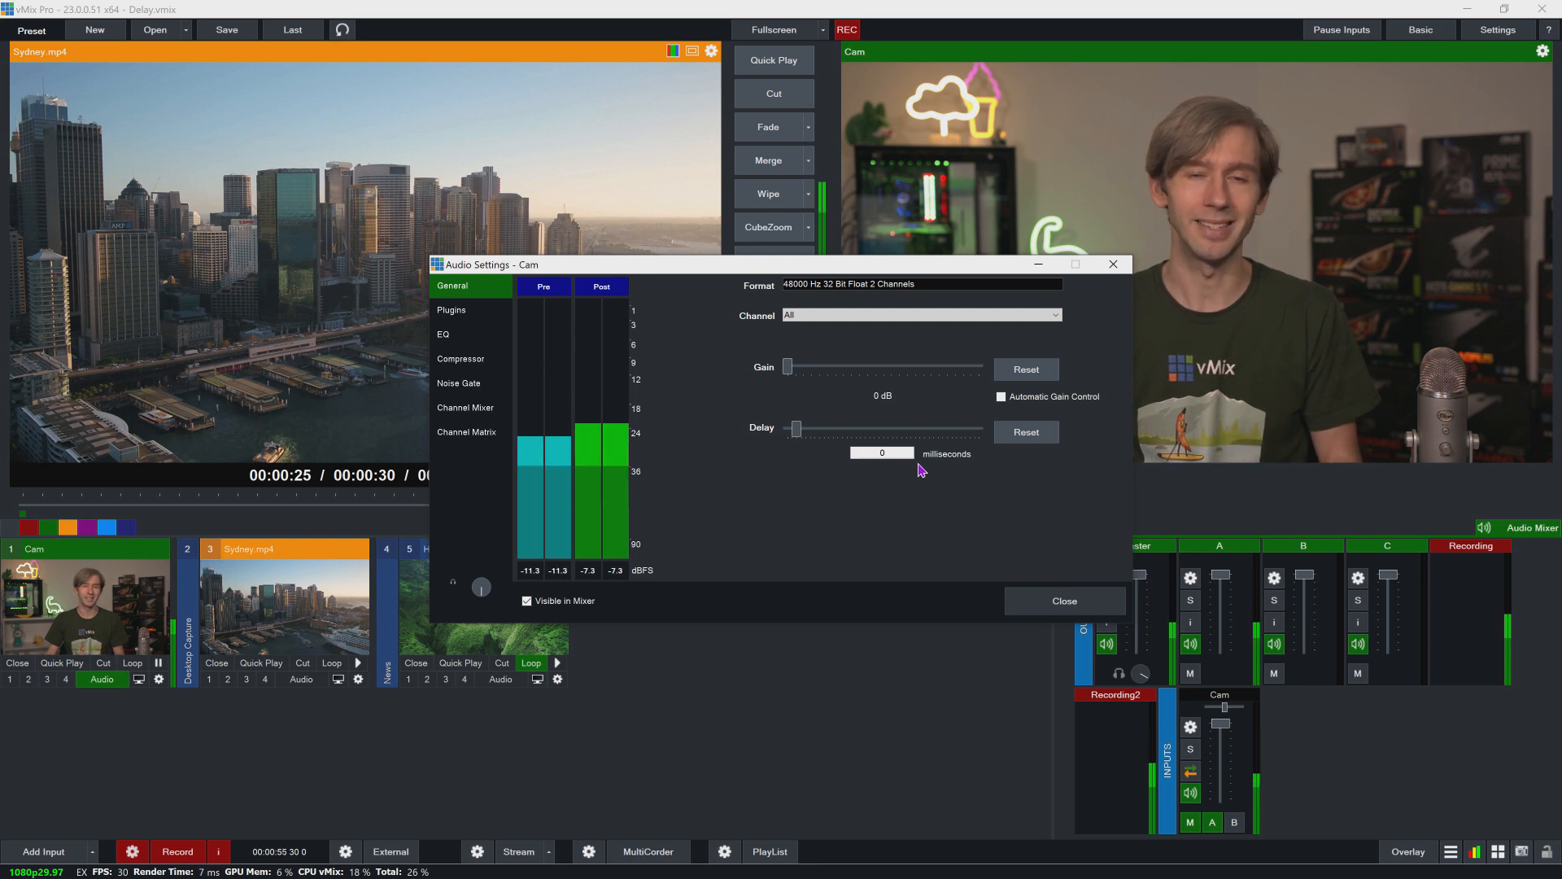
pyautogui.moveTo(985, 496)
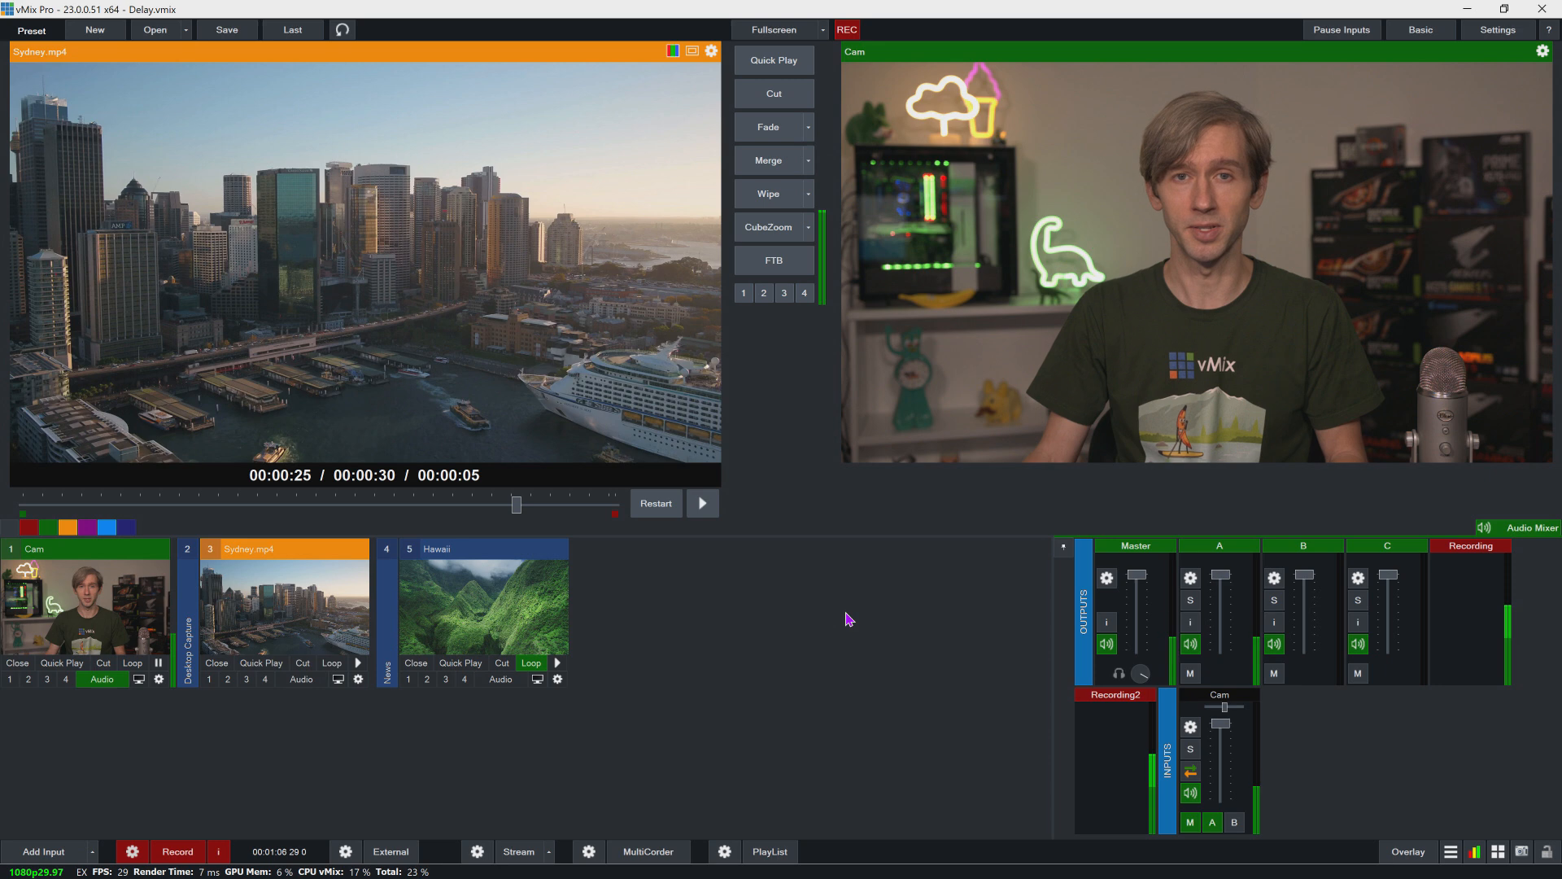
pyautogui.moveTo(192, 698)
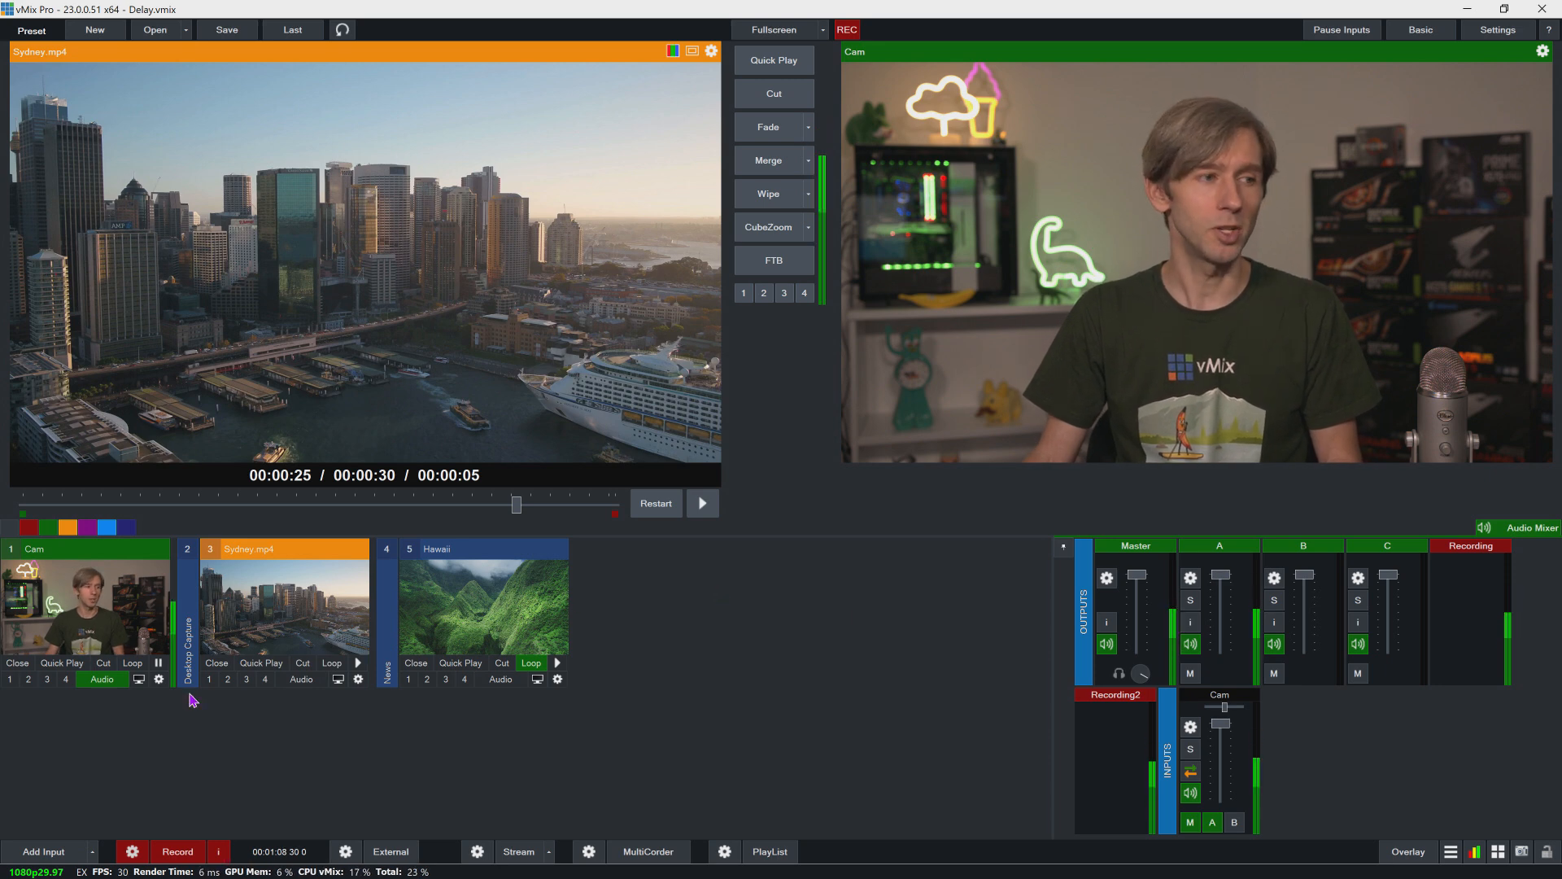
pyautogui.click(158, 678)
pyautogui.write('30')
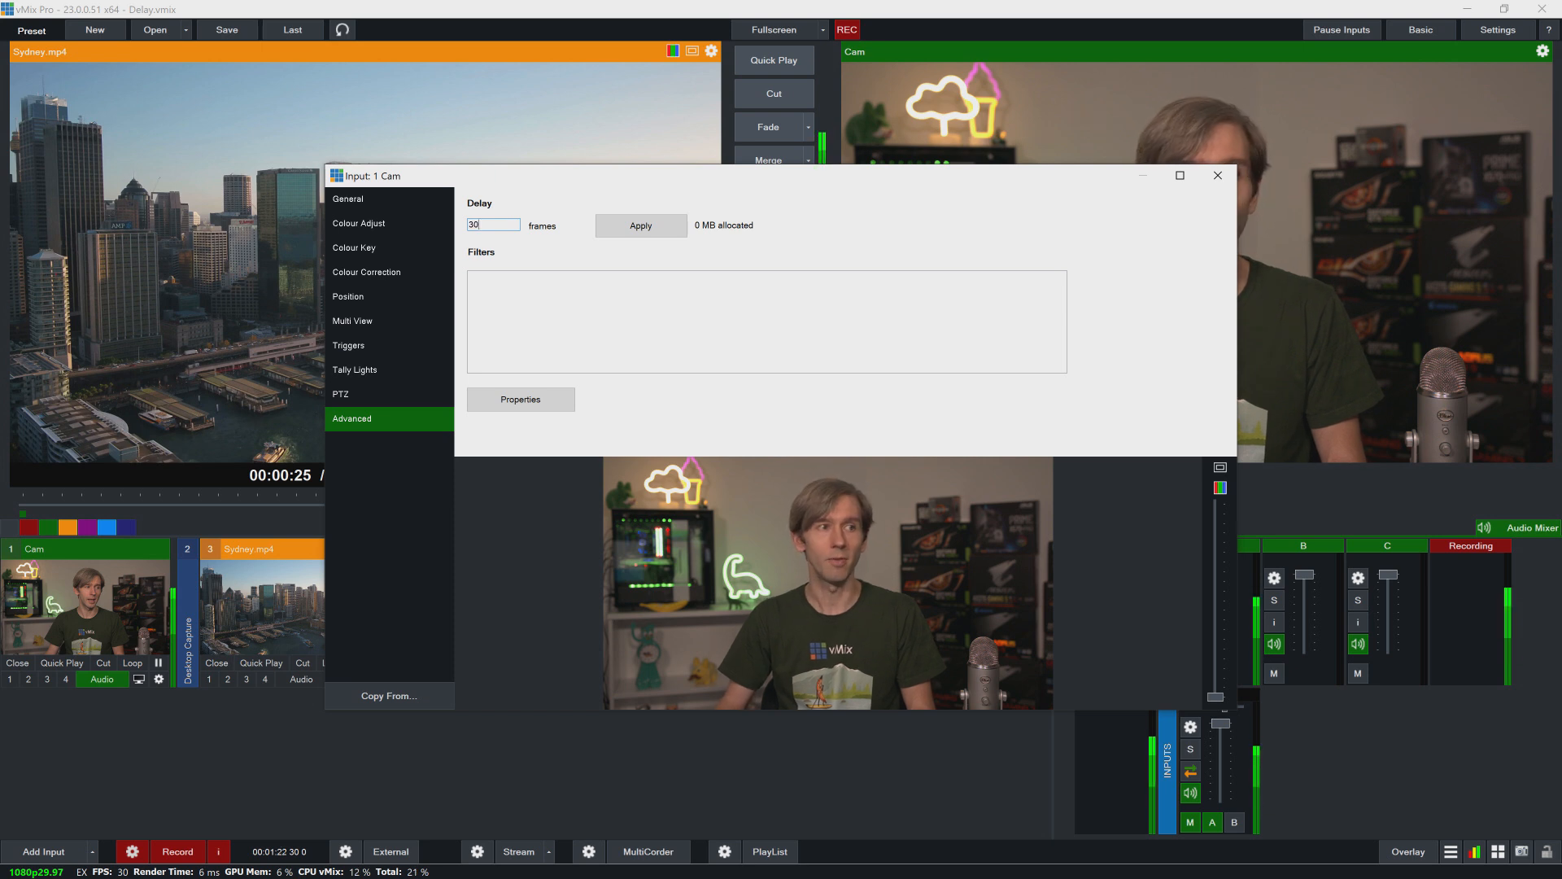
pyautogui.click(641, 225)
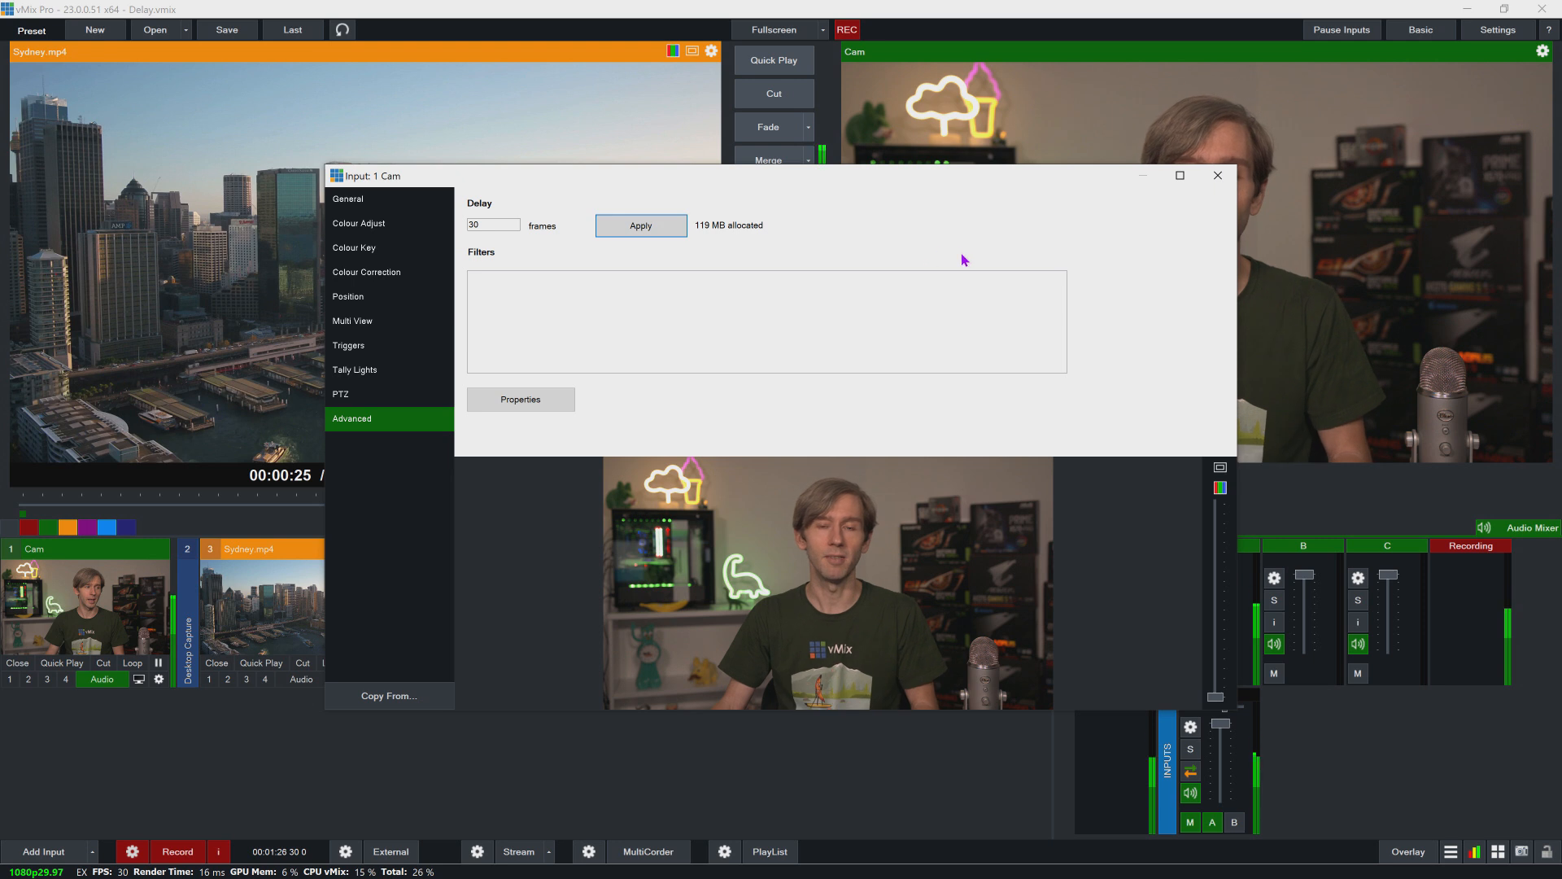
pyautogui.moveTo(1176, 257)
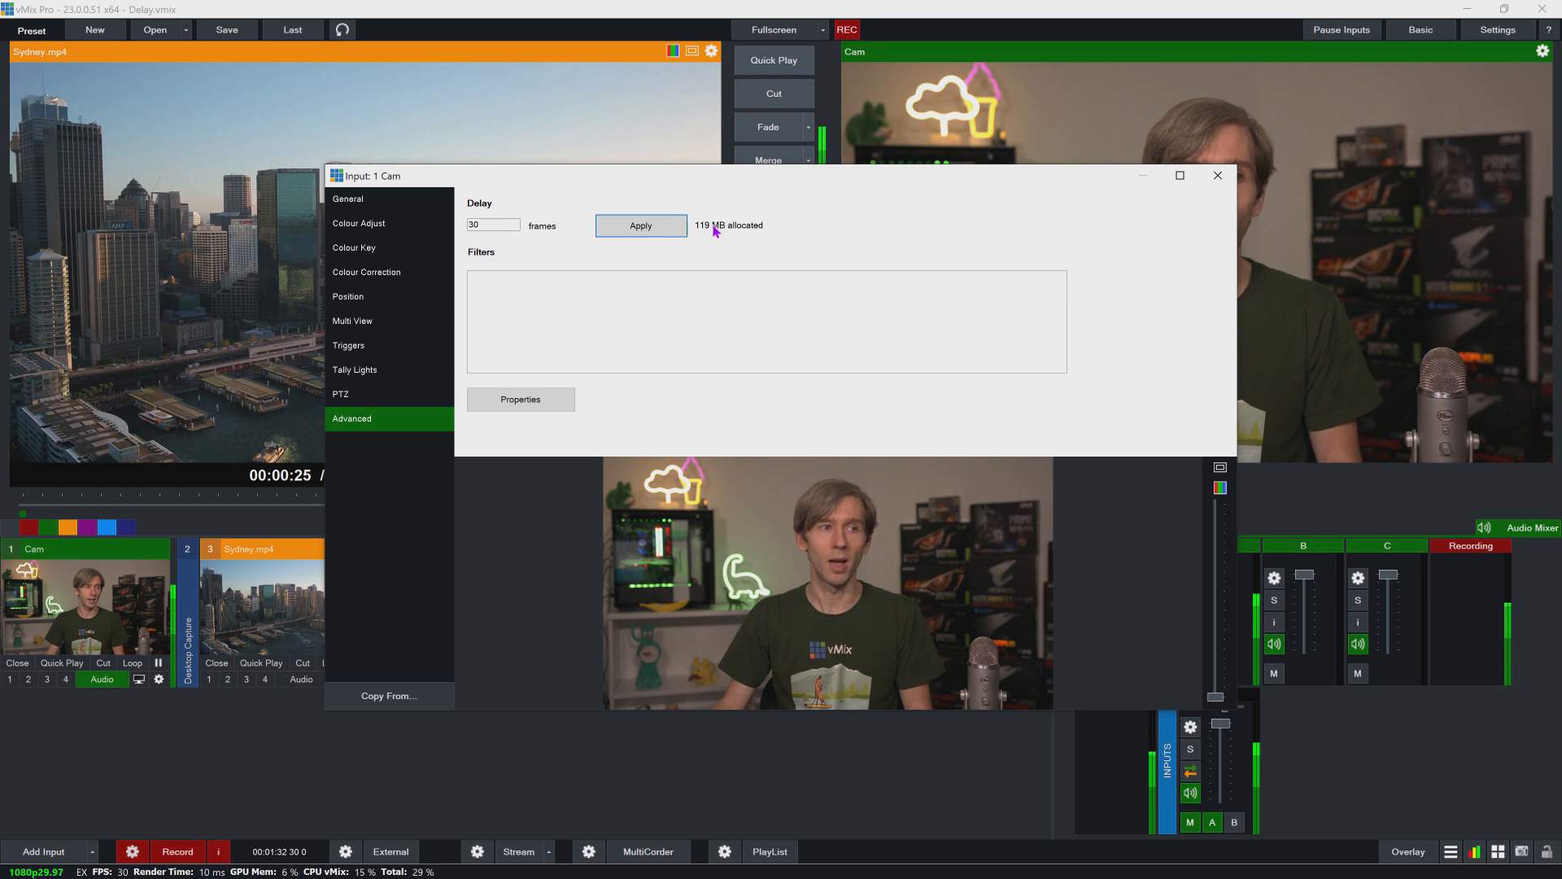
pyautogui.moveTo(860, 239)
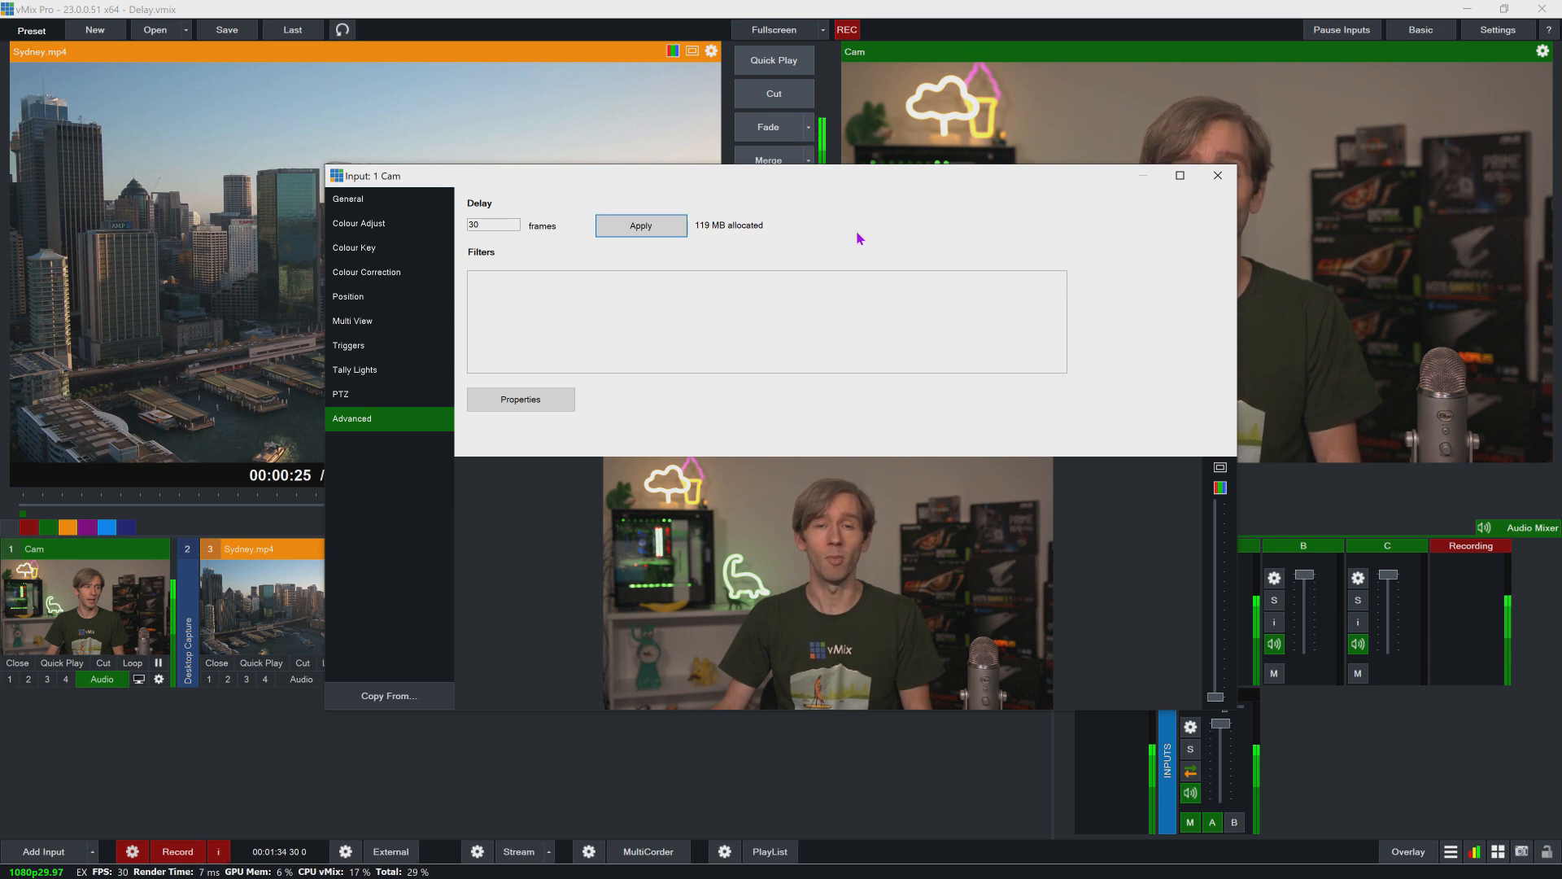
pyautogui.moveTo(890, 240)
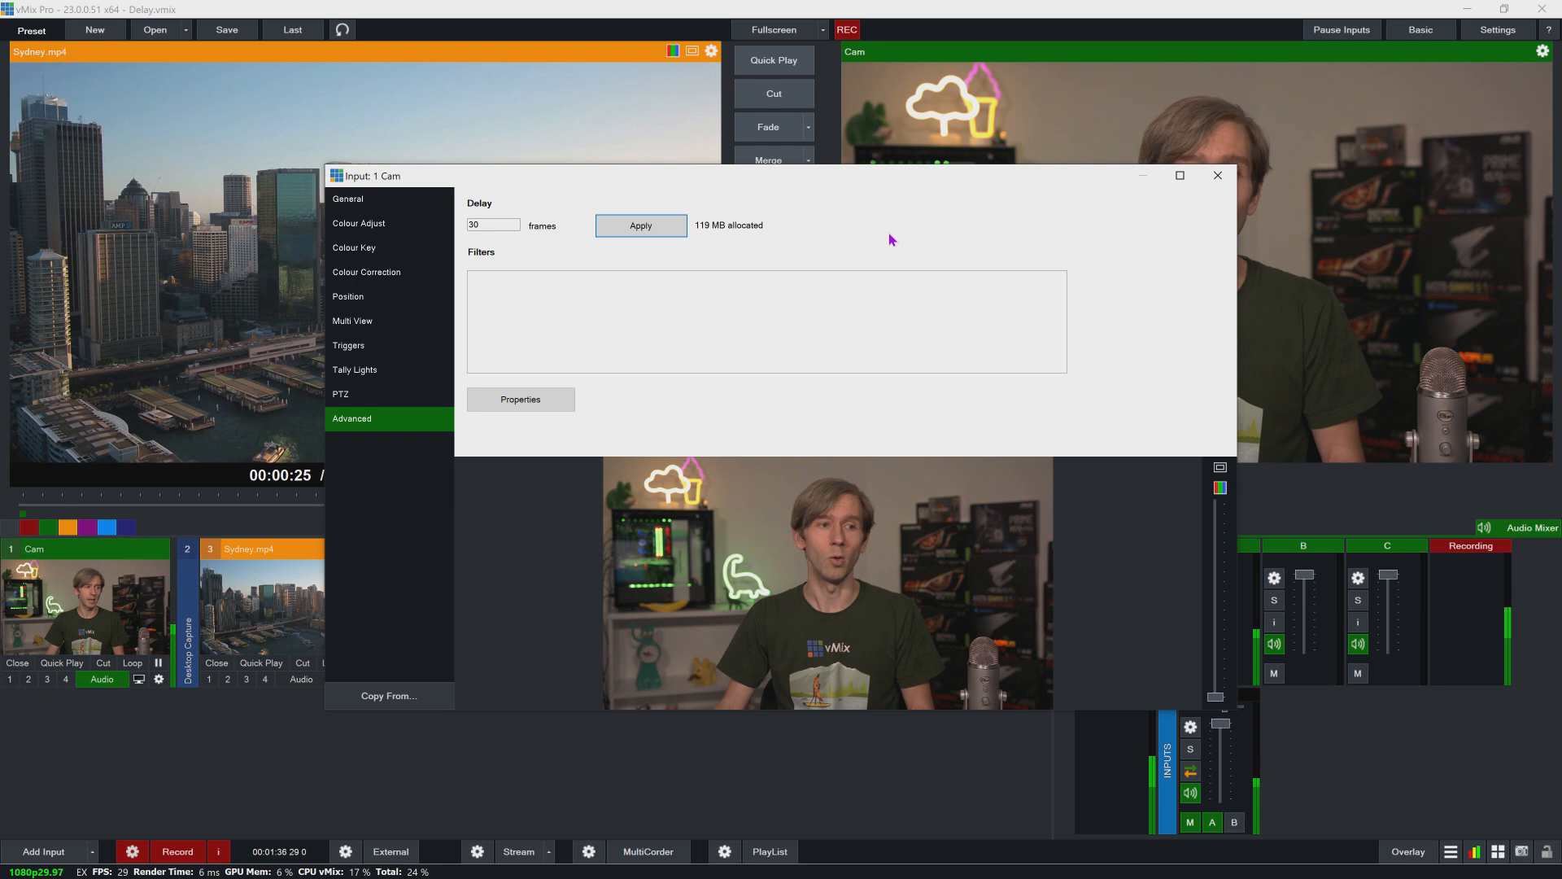
pyautogui.moveTo(718, 241)
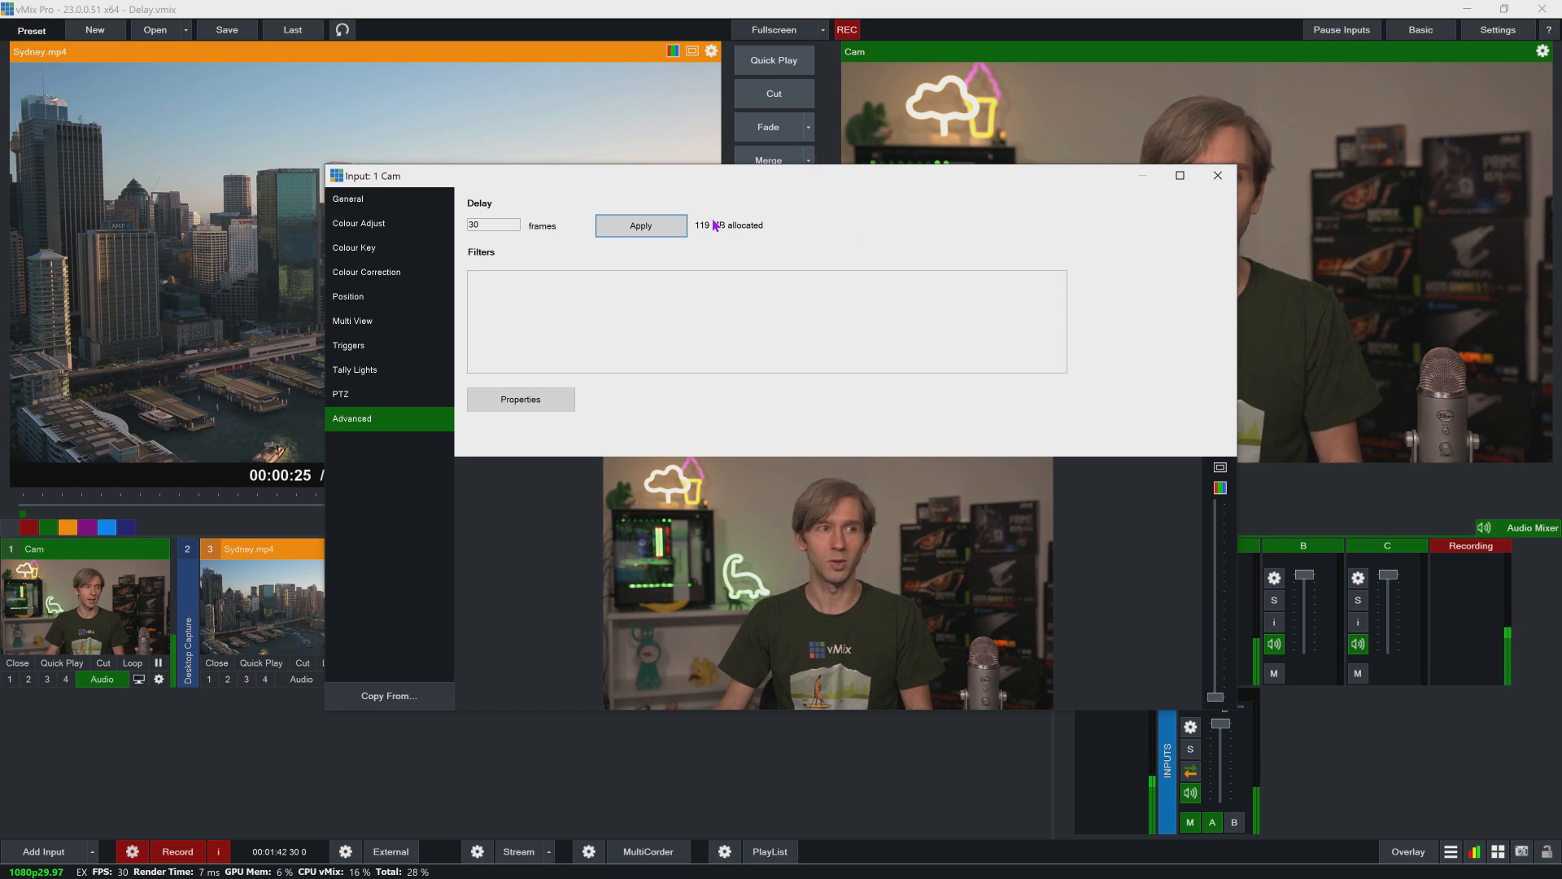
pyautogui.moveTo(762, 249)
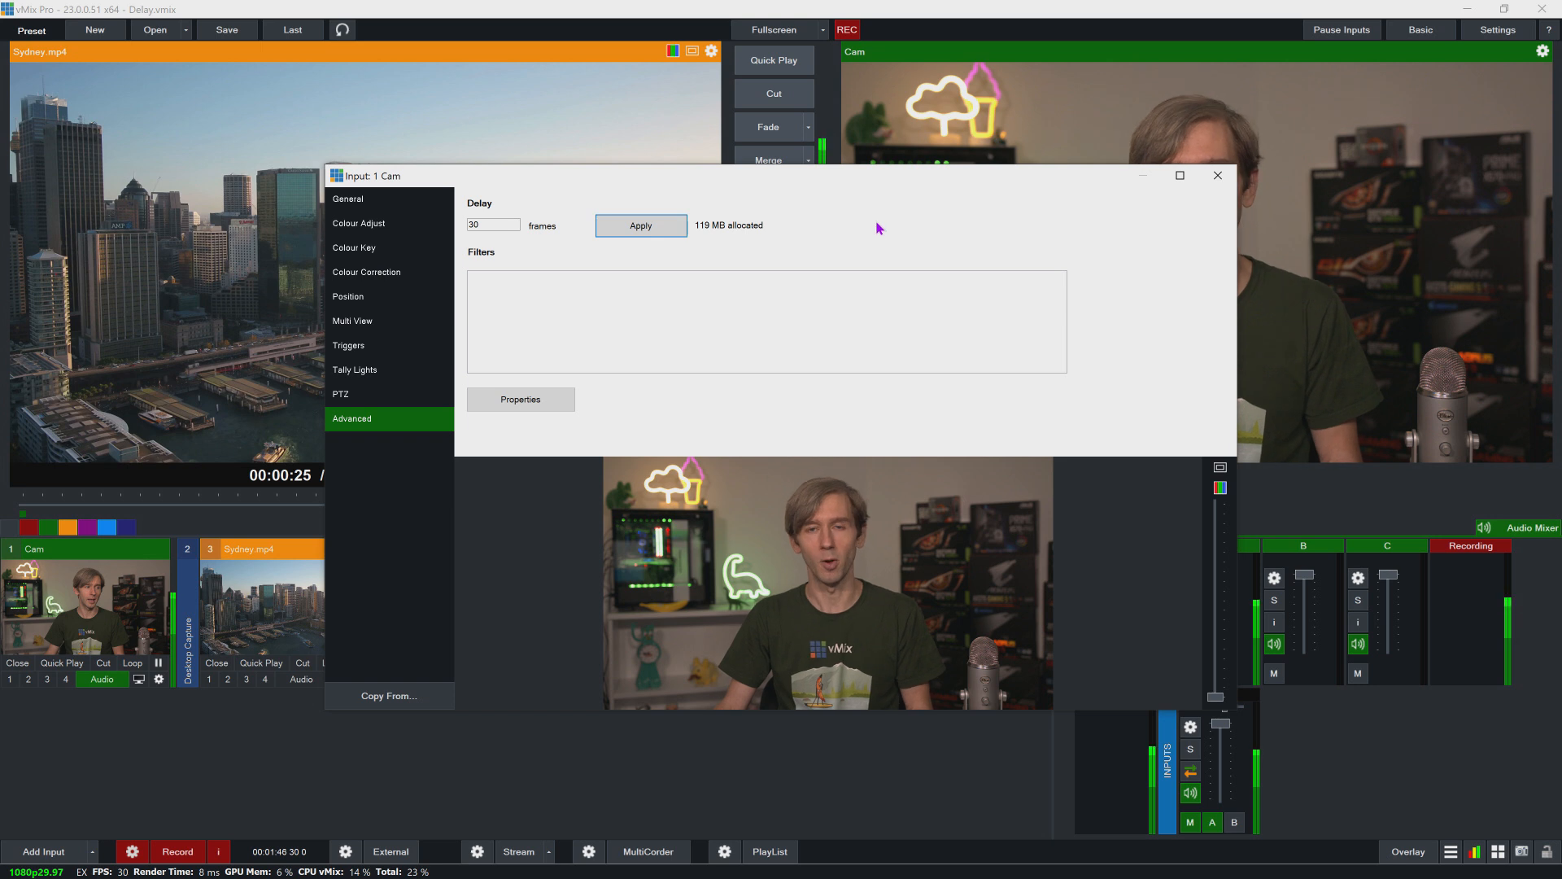
pyautogui.moveTo(933, 245)
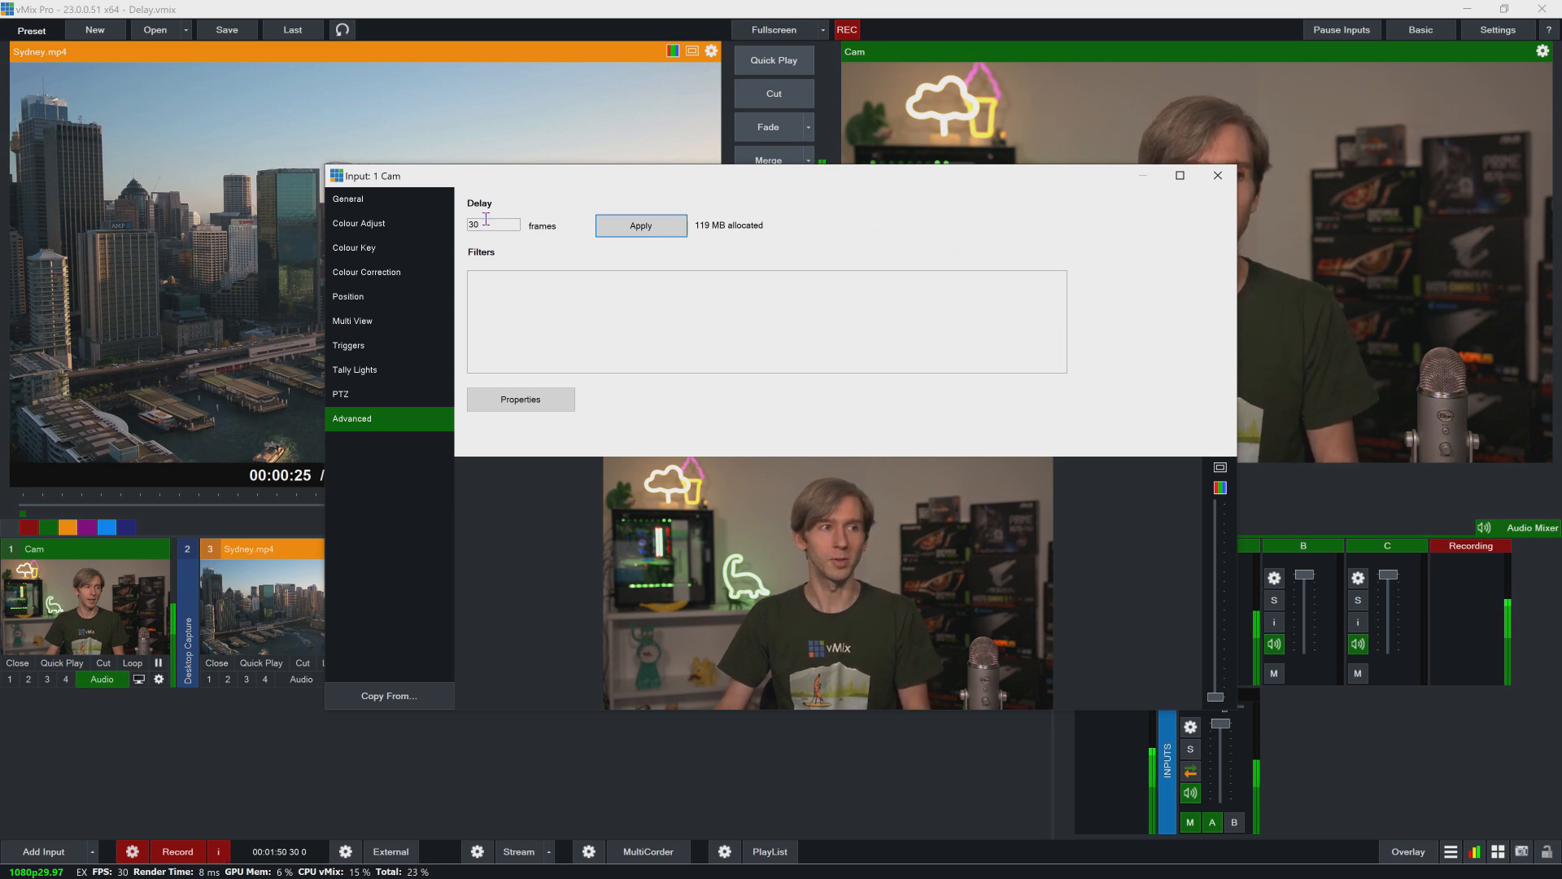
# Apply a Delay of 0 frames in the Cam input's Advanced settings
pyautogui.click(640, 225)
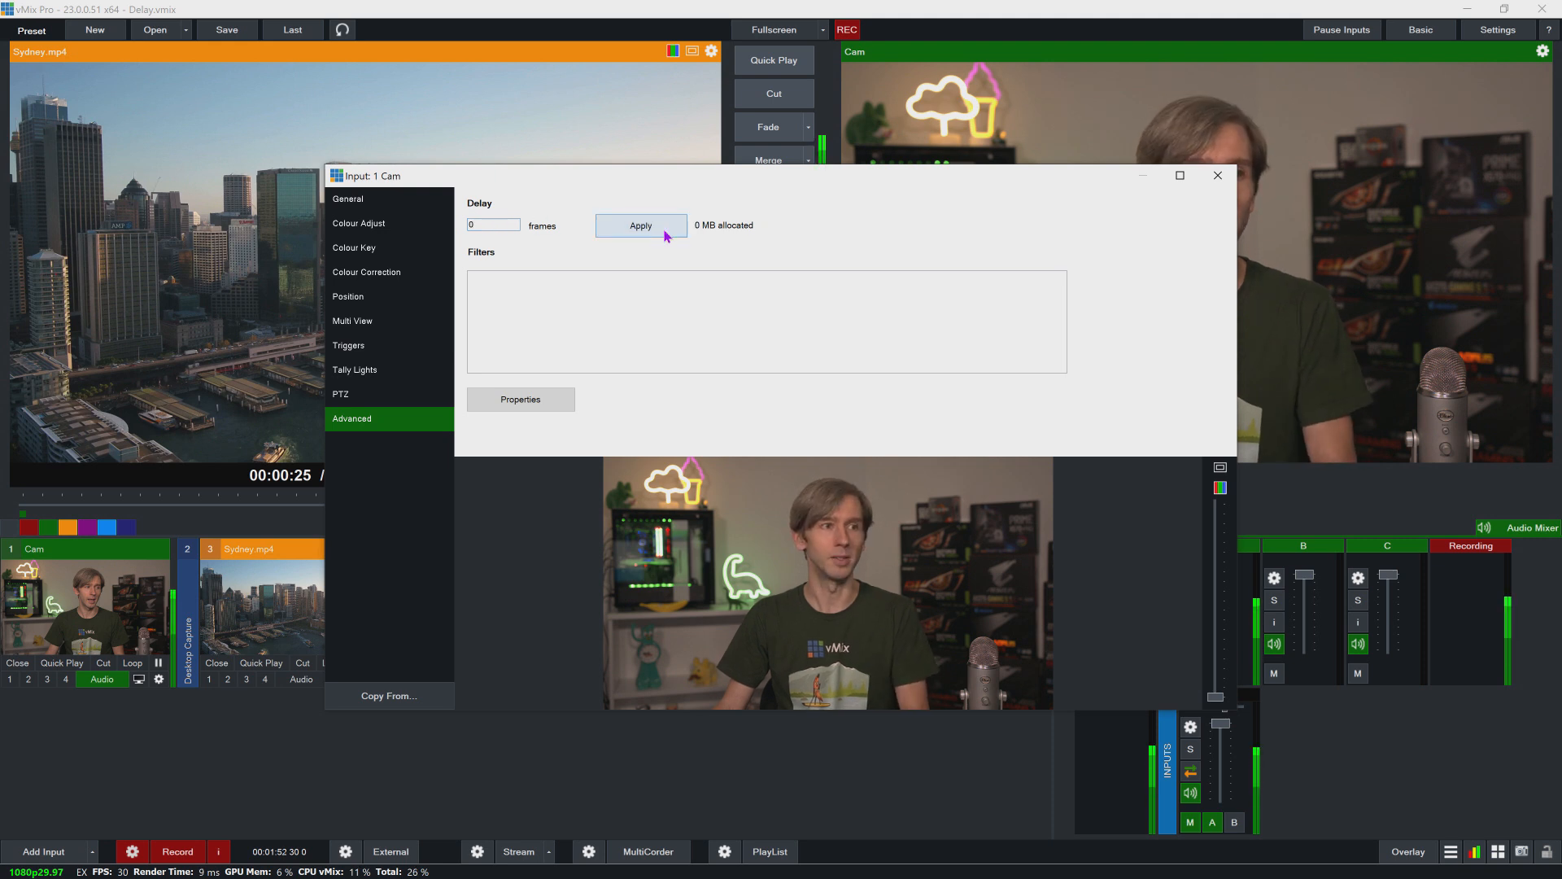
pyautogui.moveTo(1217, 175)
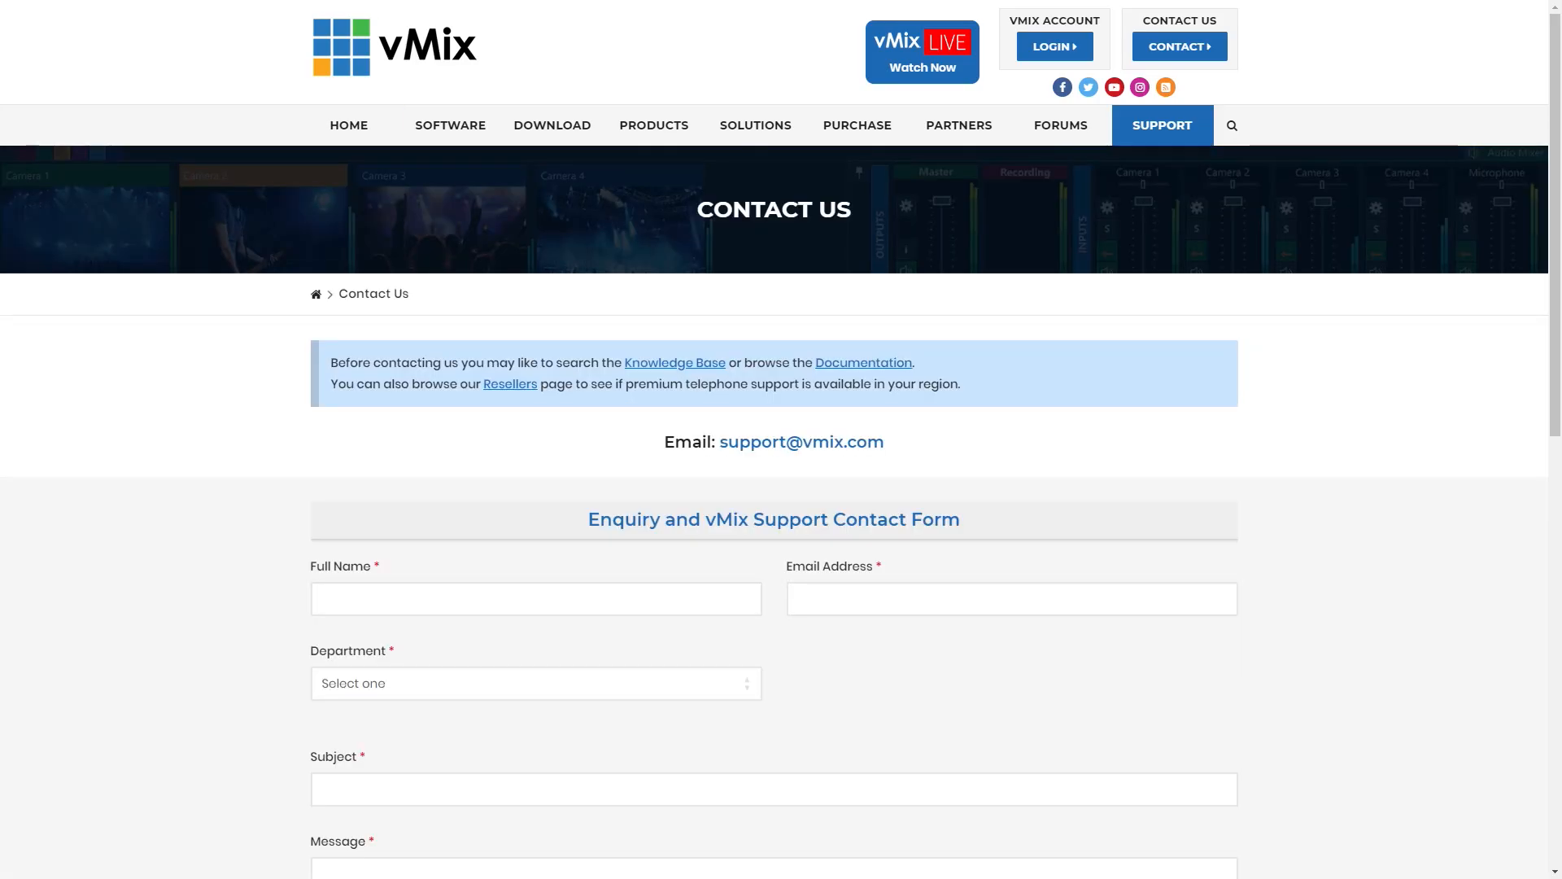
# Type 'He' into the Subject field of the vMix contact form
pyautogui.write('He')
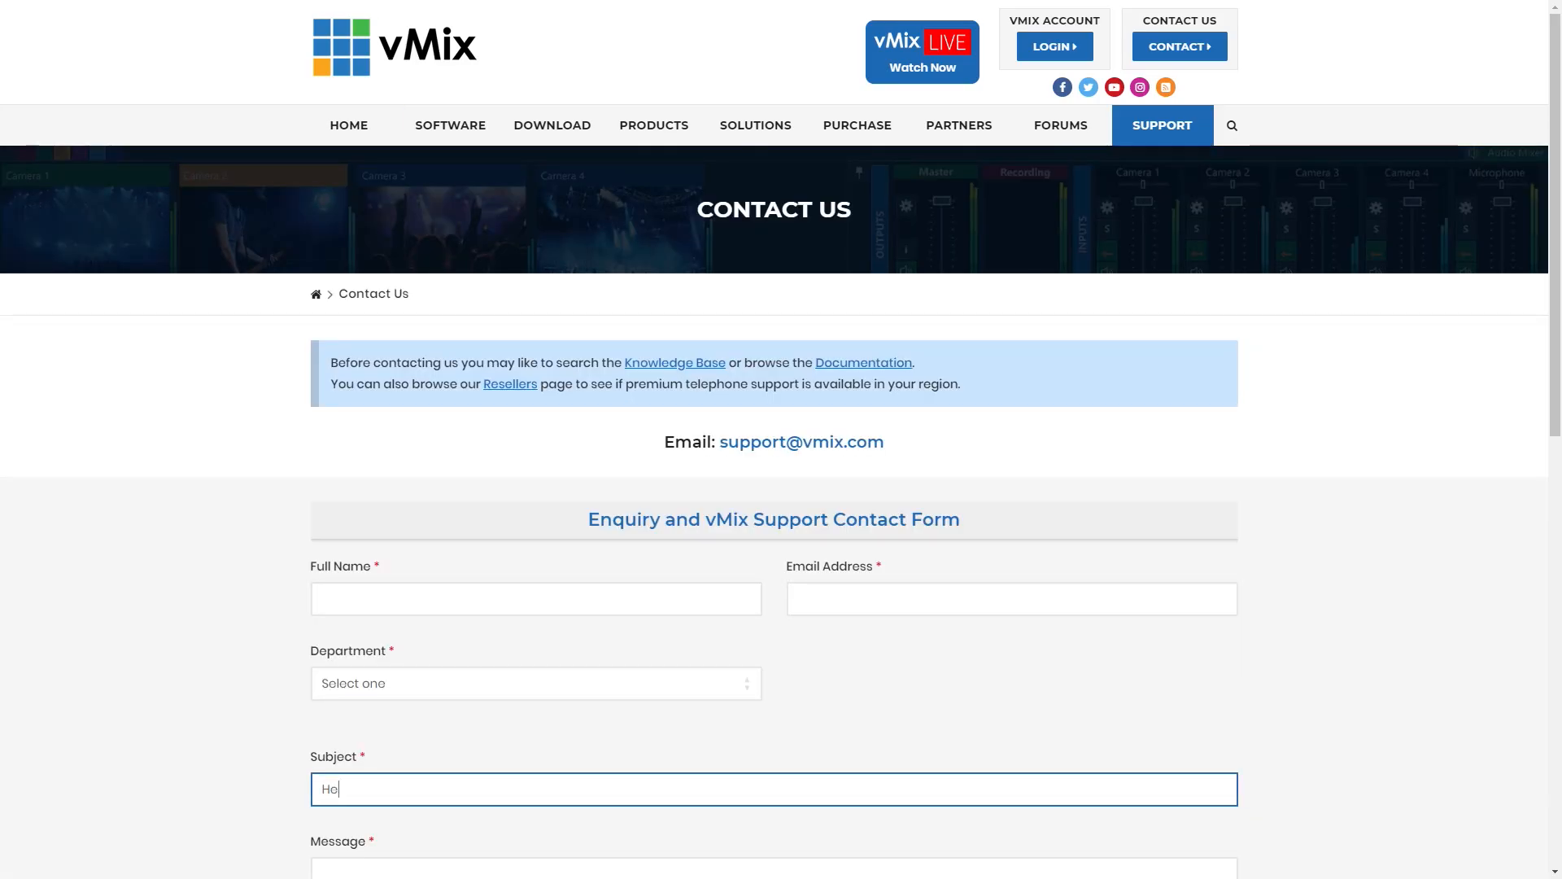